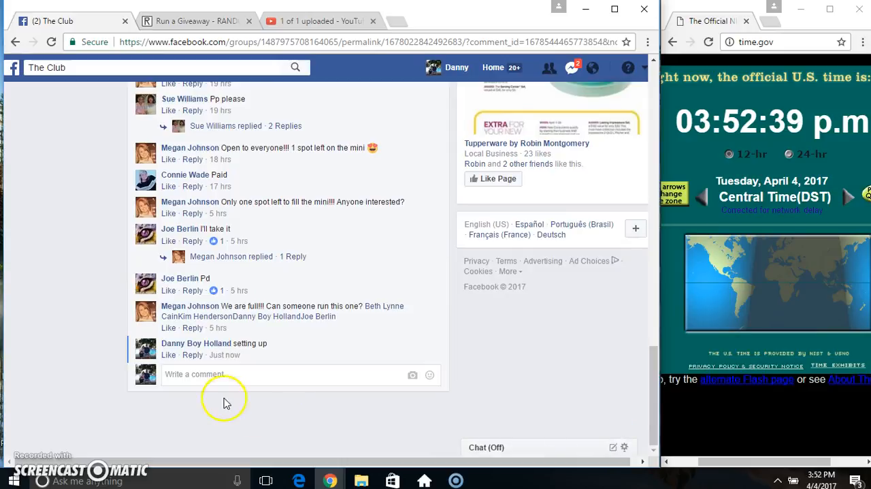
- Post the comment 'live' on the giveaway thread and check the taskbar clock
{"action": "type", "text": "live"}
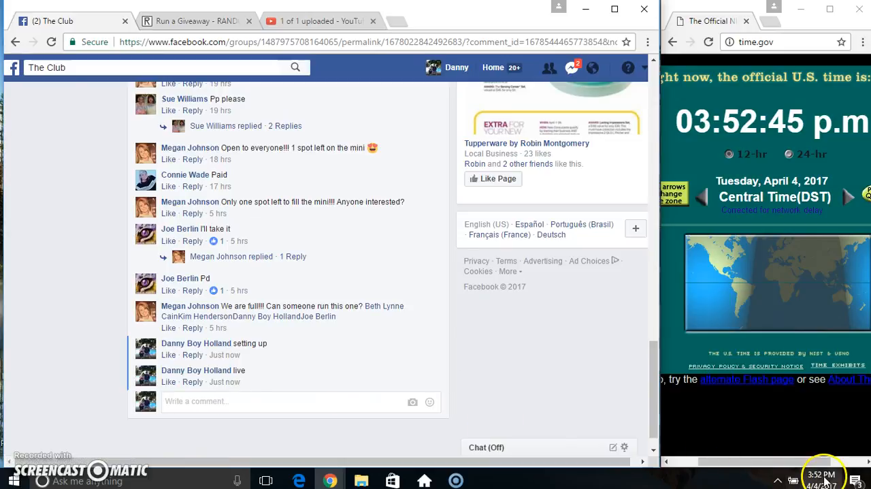
{"action": "left_click", "coordinate": [822, 474]}
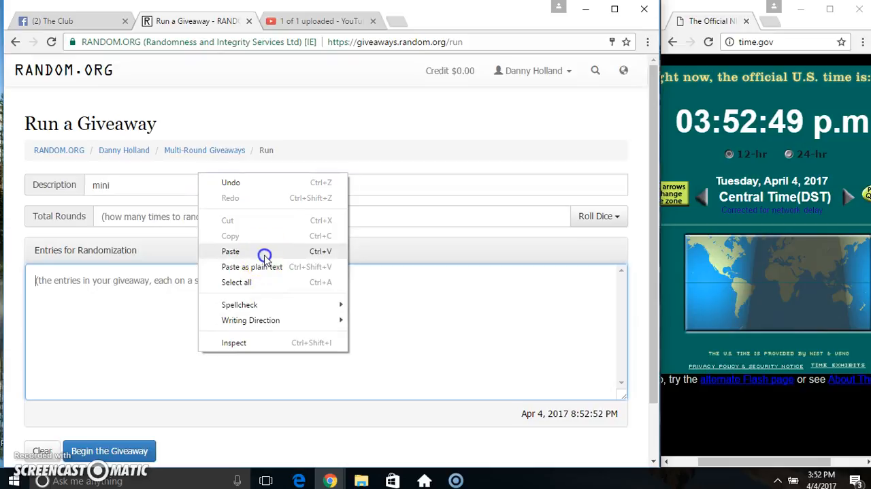
- Paste the five entries and roll 2d6 to set the round total to 5
{"action": "left_click", "coordinate": [230, 250]}
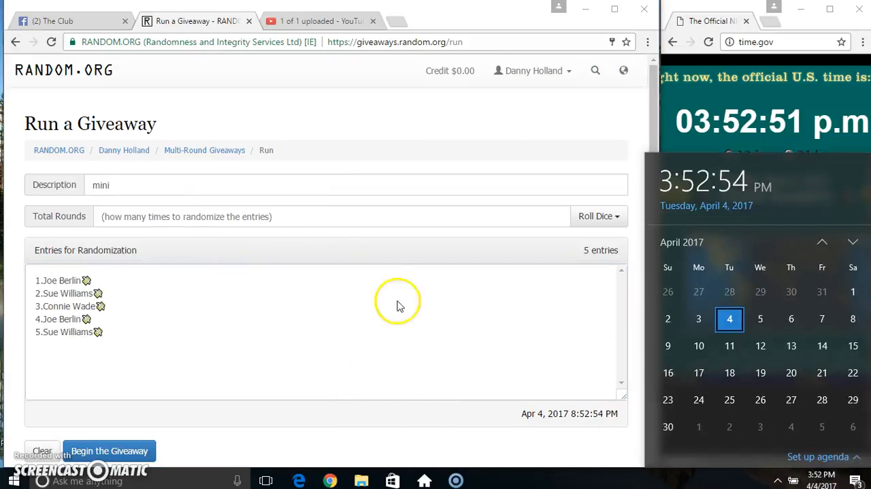
{"action": "left_click", "coordinate": [598, 215]}
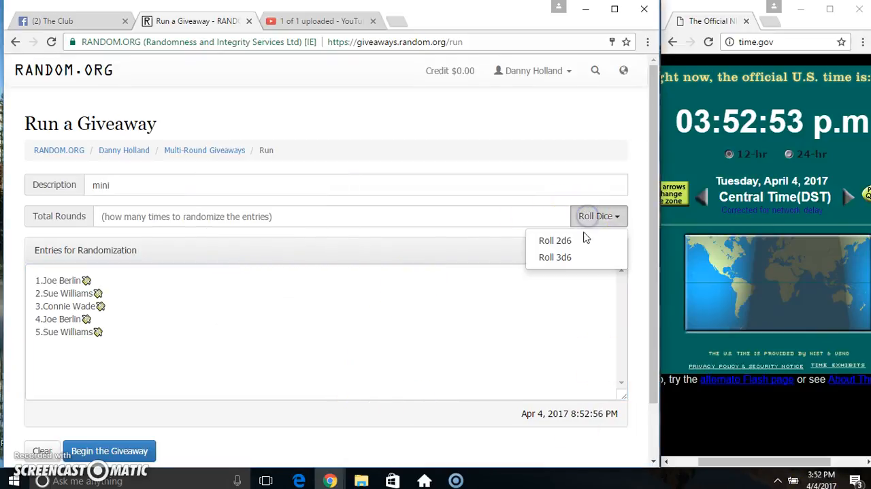
{"action": "left_click", "coordinate": [556, 240]}
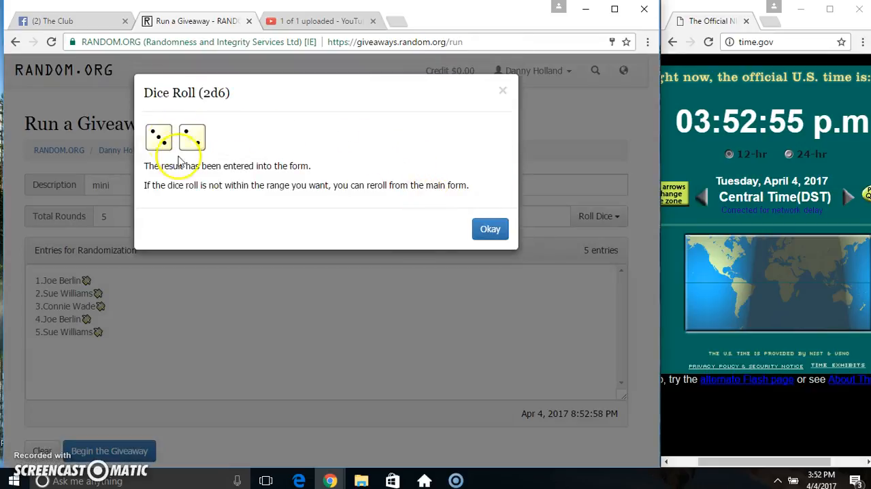
{"action": "left_click", "coordinate": [490, 229]}
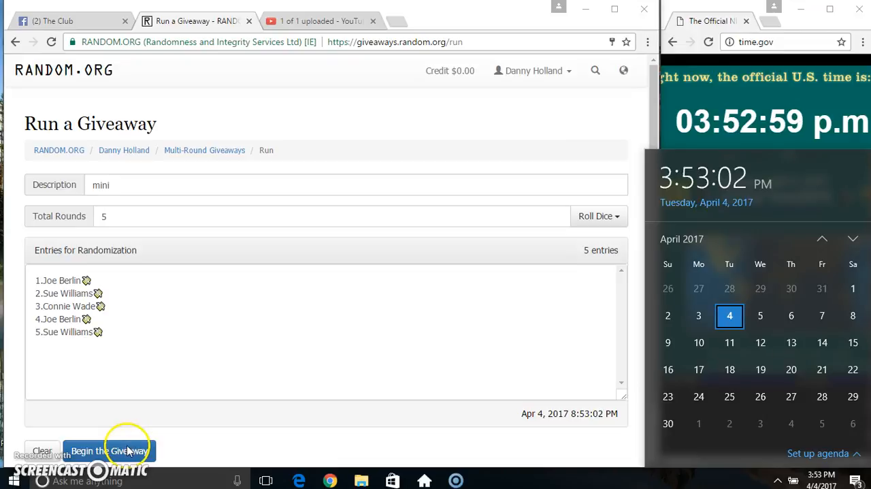
{"action": "left_click", "coordinate": [109, 450]}
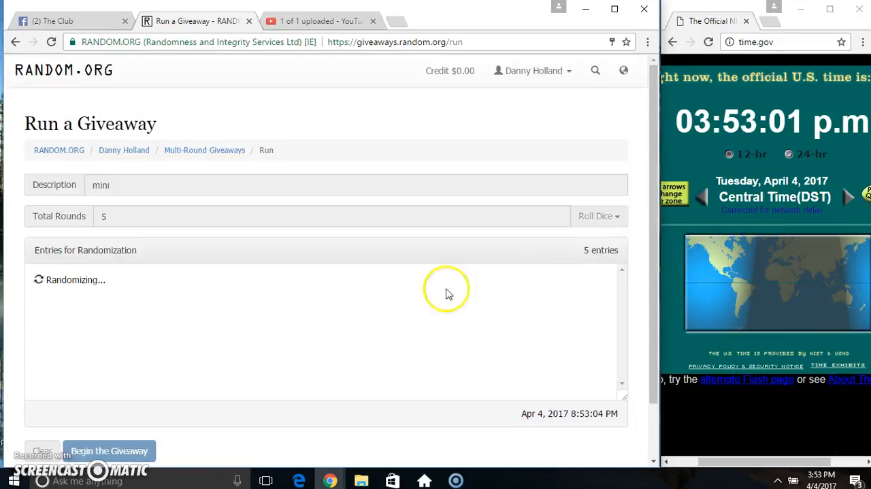
{"action": "left_click", "coordinate": [109, 450]}
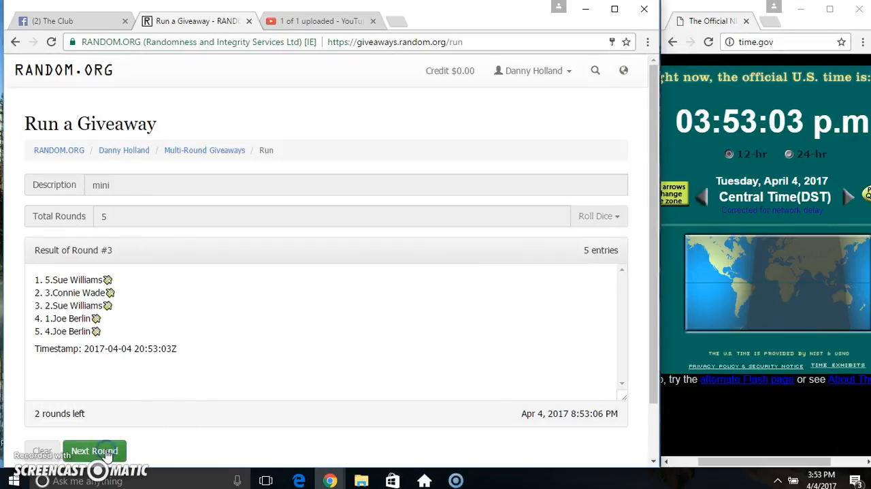
{"action": "left_click", "coordinate": [94, 451]}
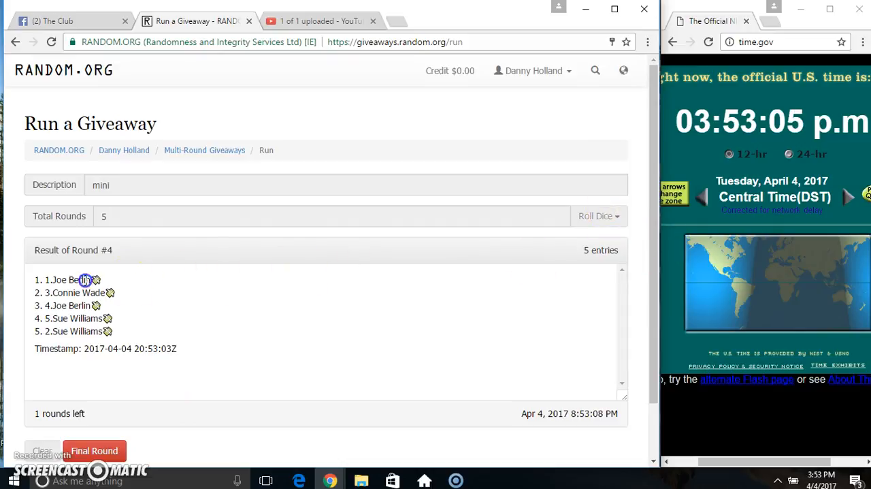
{"action": "double_click", "coordinate": [75, 330]}
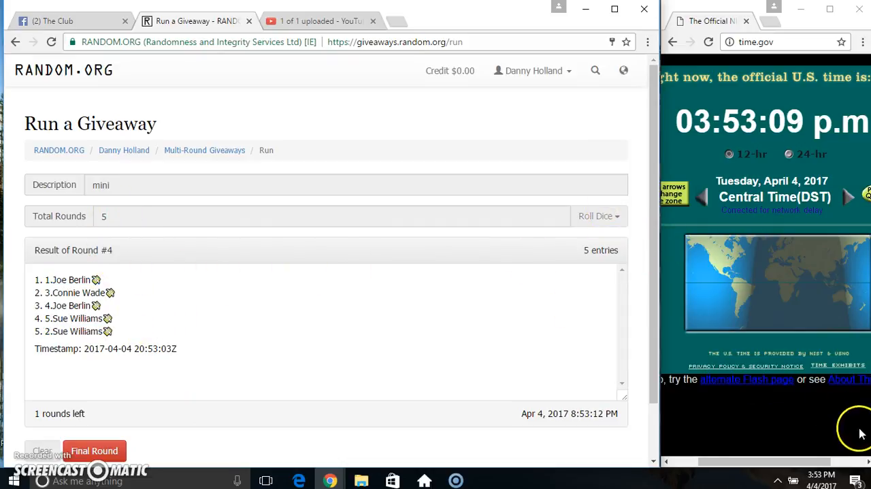
{"action": "mouse_move", "coordinate": [284, 324]}
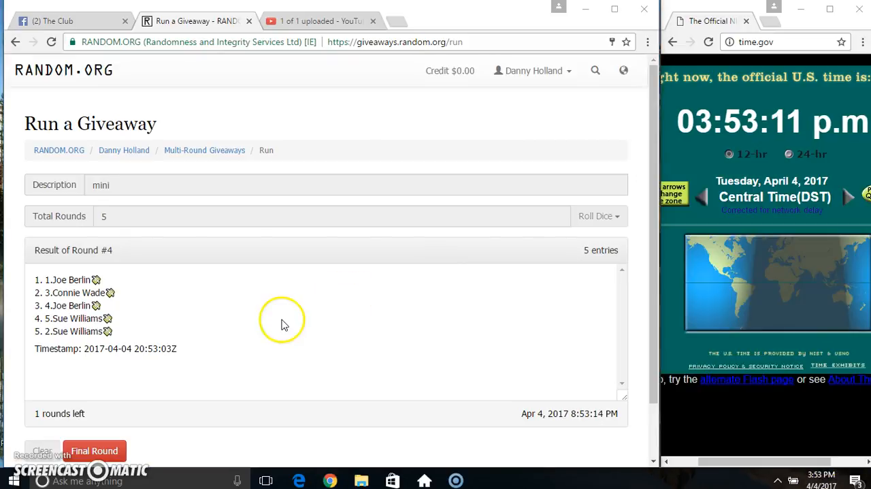
{"action": "left_click", "coordinate": [94, 450]}
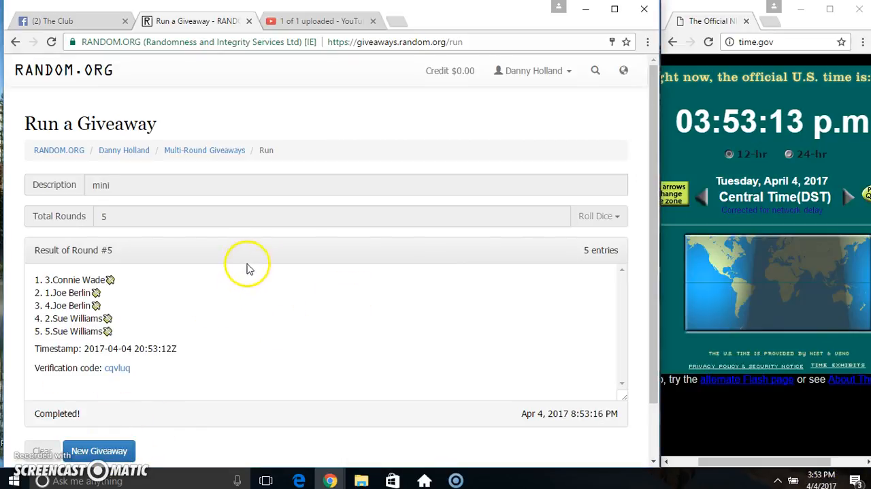
{"action": "left_click", "coordinate": [68, 21]}
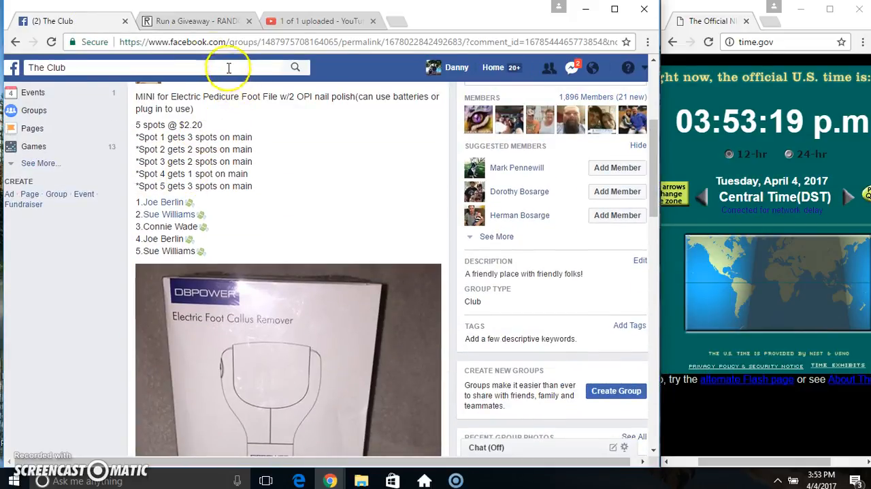
- Compare the final RANDOM.ORG order against the post's entry list, then scroll to the latest comments
{"action": "left_click", "coordinate": [196, 21]}
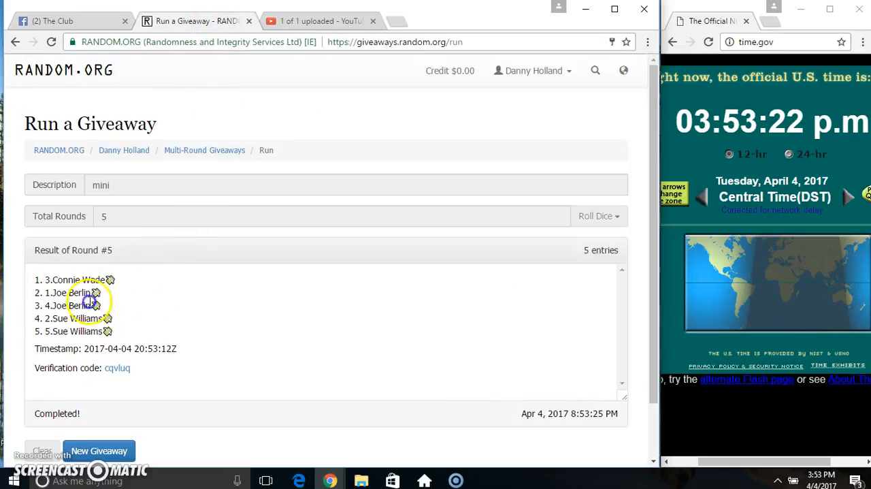
{"action": "left_click", "coordinate": [68, 21]}
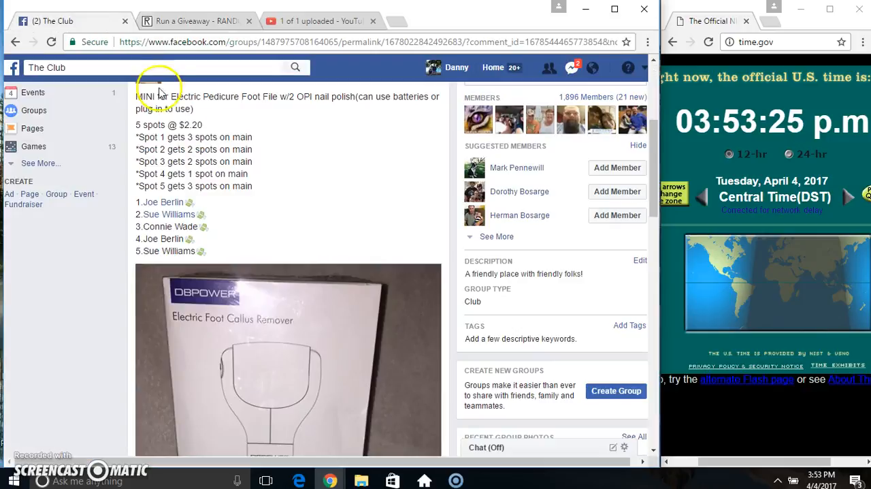
{"action": "left_click", "coordinate": [190, 20]}
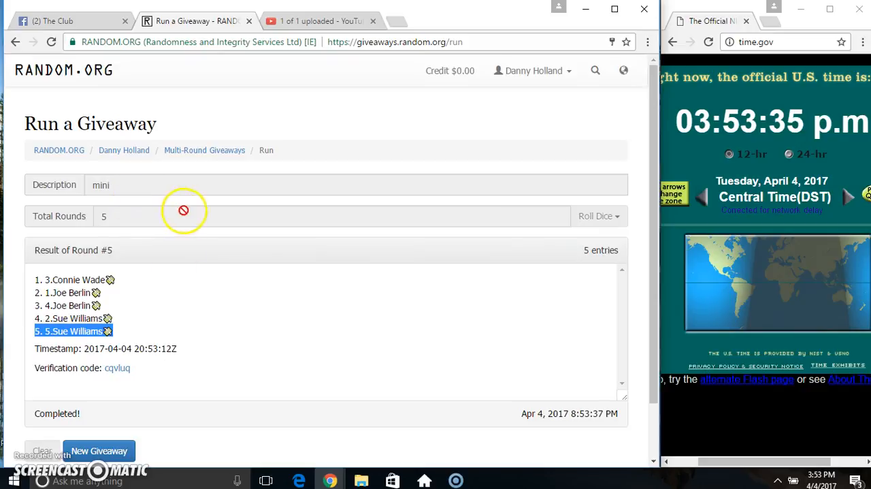
{"action": "left_click", "coordinate": [61, 20]}
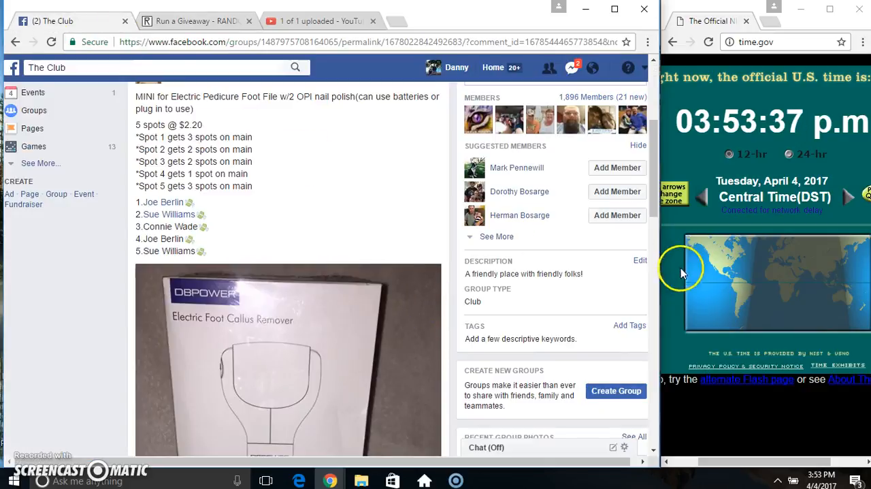
{"action": "scroll", "scroll_direction": "down", "scroll_amount": 3}
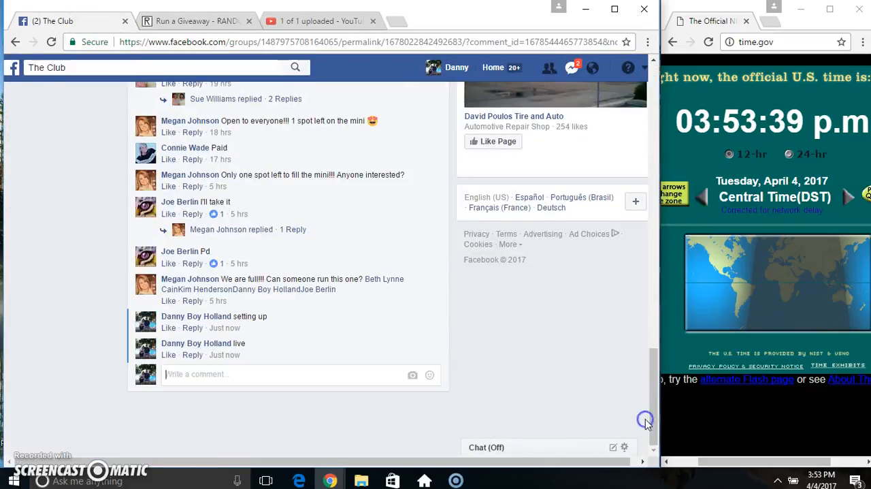